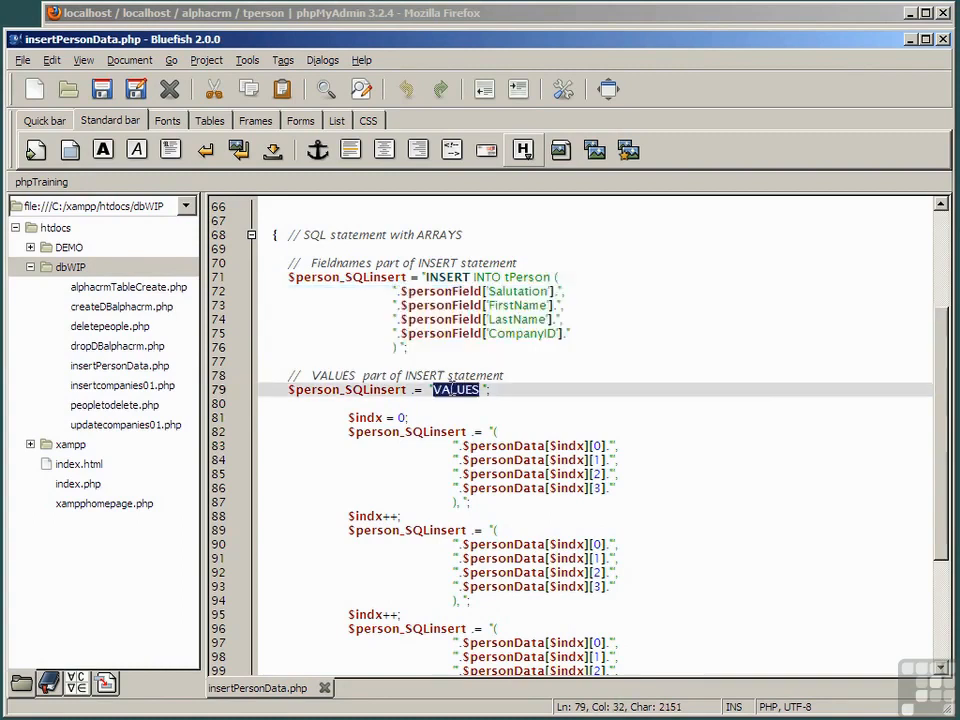
Locate and mark where the three hard-coded $person_SQLinsert VALUES blocks begin
{"action": "scroll", "scroll_direction": "down", "scroll_amount": 3}
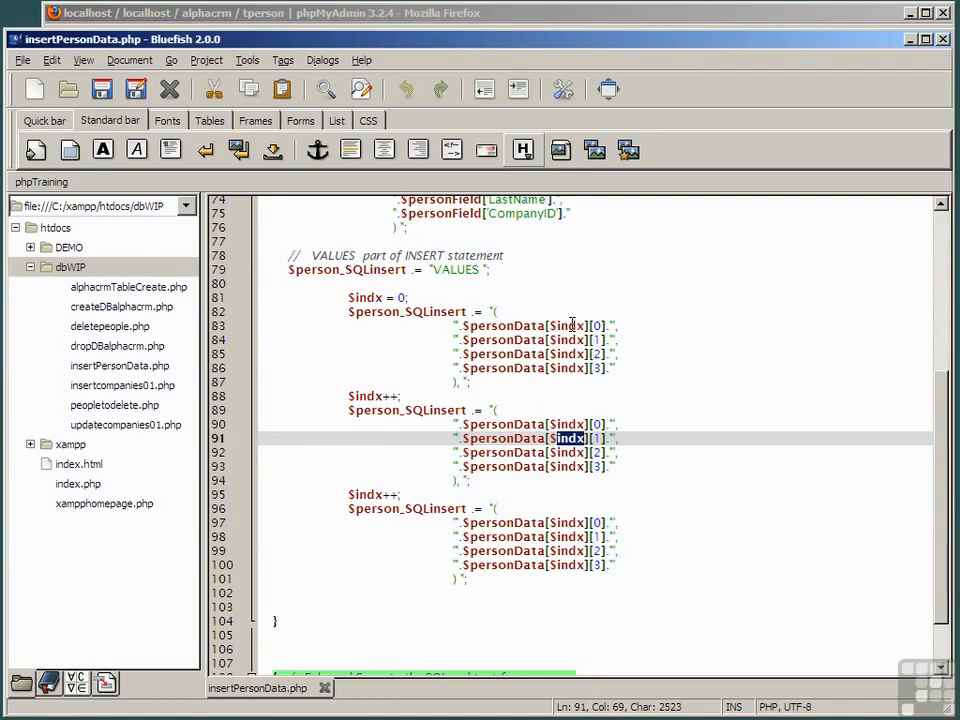
{"action": "mouse_move", "coordinate": [508, 324]}
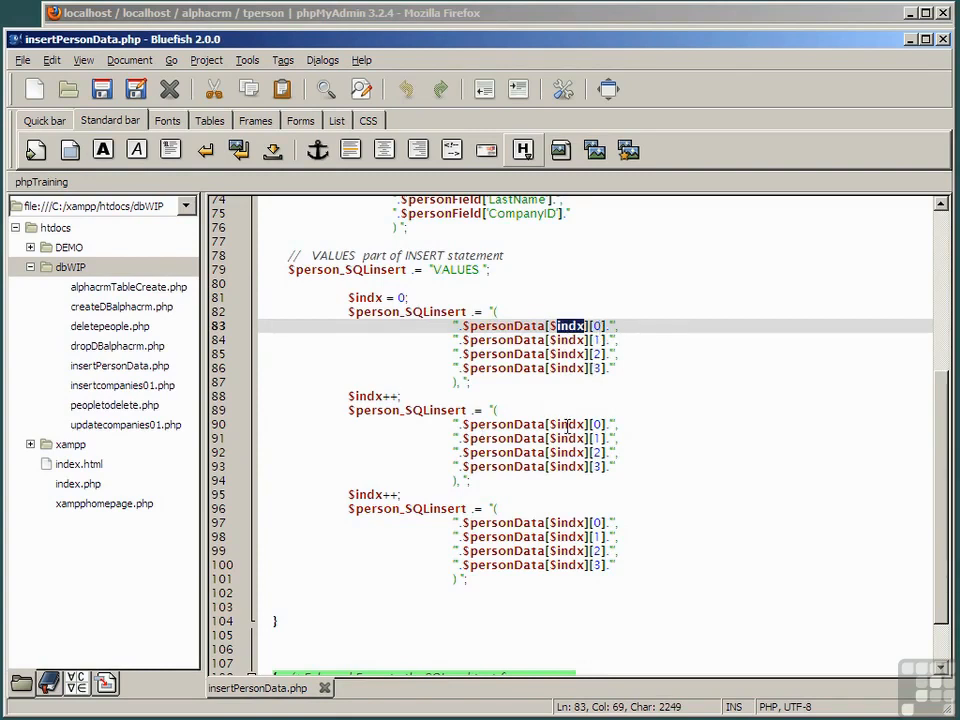
{"action": "left_click", "coordinate": [568, 424]}
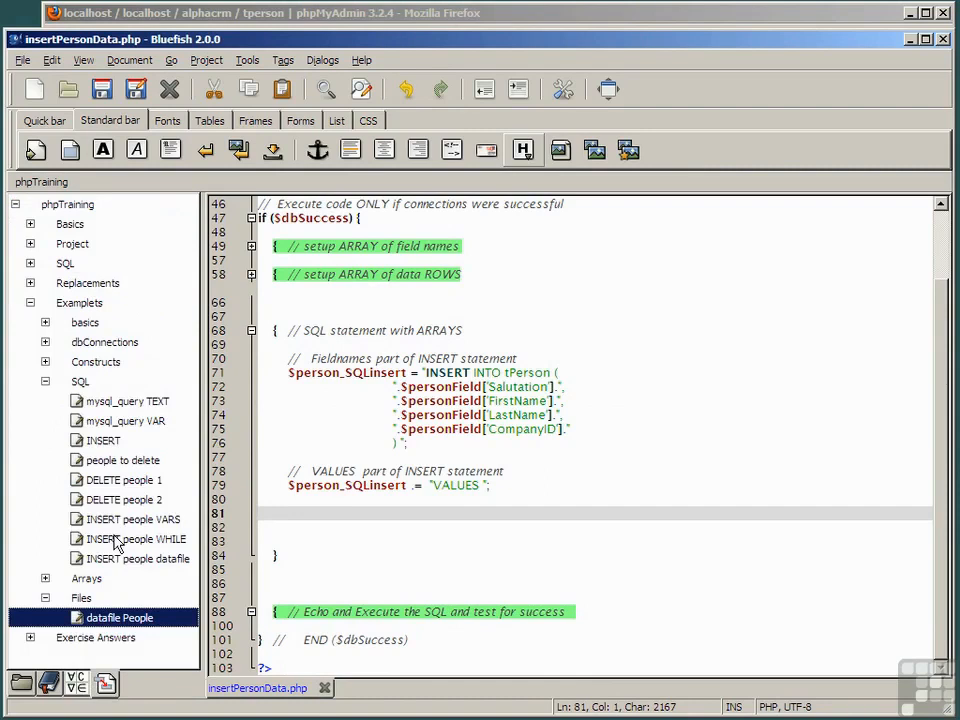
Insert the 'INSERT people WHILE' snippet and start Save As for a new file name
{"action": "left_click", "coordinate": [140, 538]}
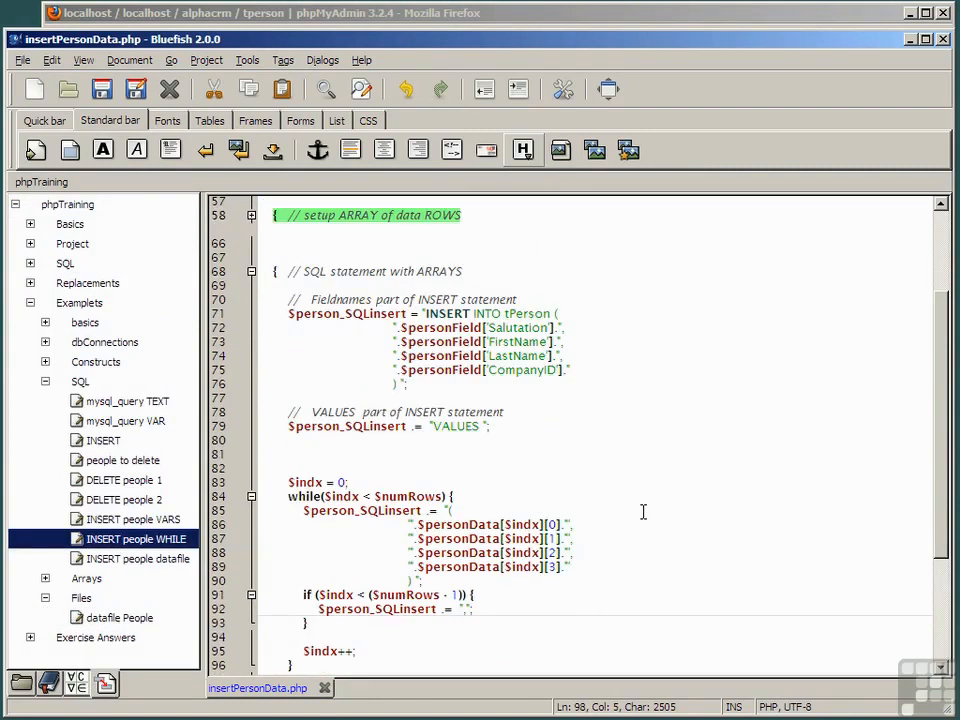
{"action": "left_click", "coordinate": [136, 88]}
{"action": "type", "text": "insertPersonData2.php"}
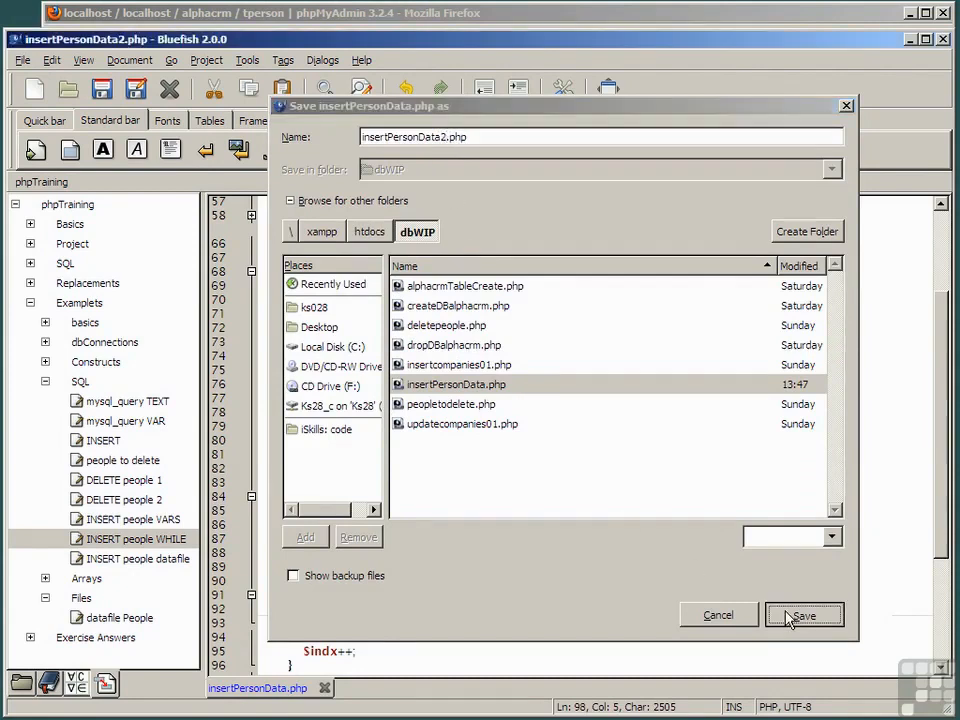
Confirm saving the script as insertPersonData2.php in dbWIP
{"action": "left_click", "coordinate": [804, 616]}
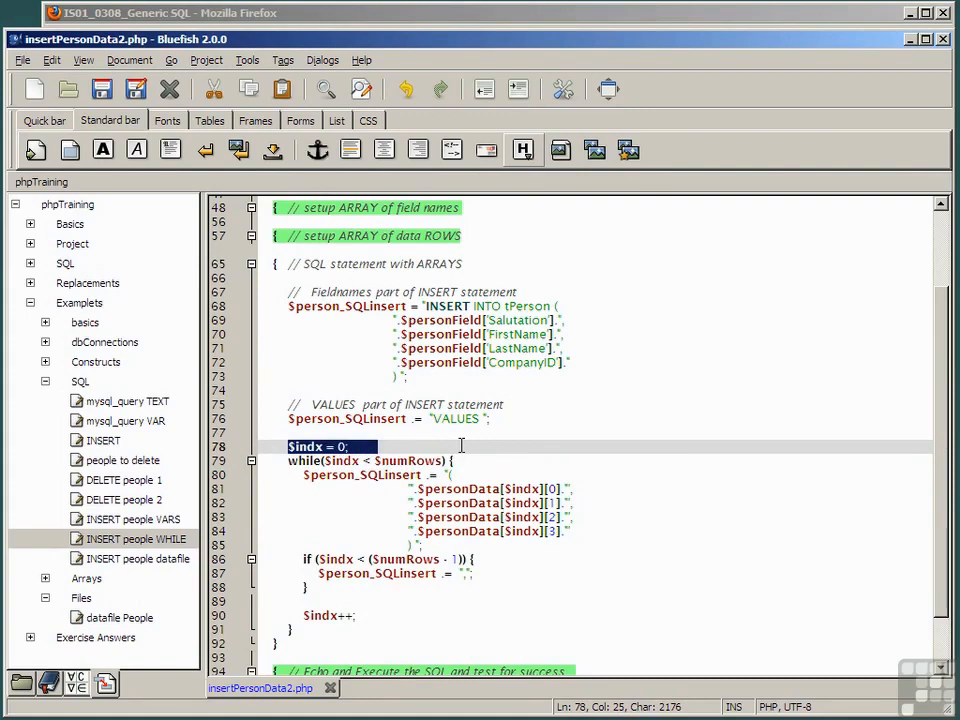
Review the while loop: $indx counter, $indx < $numRows condition, increment and trailing-comma line
{"action": "left_click", "coordinate": [376, 446]}
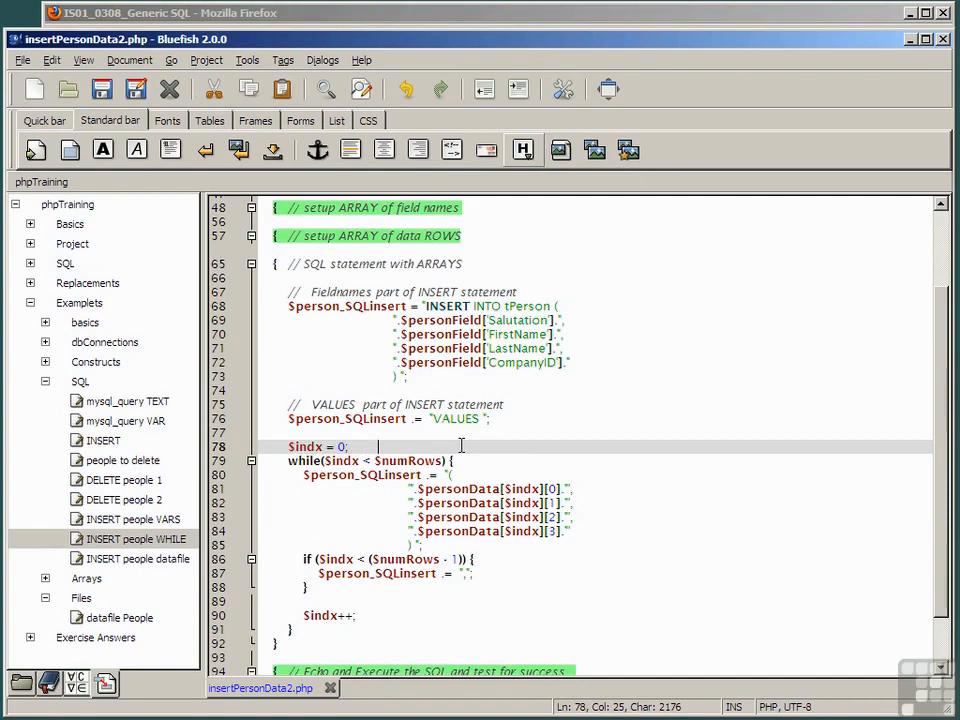
{"action": "left_click", "coordinate": [336, 460]}
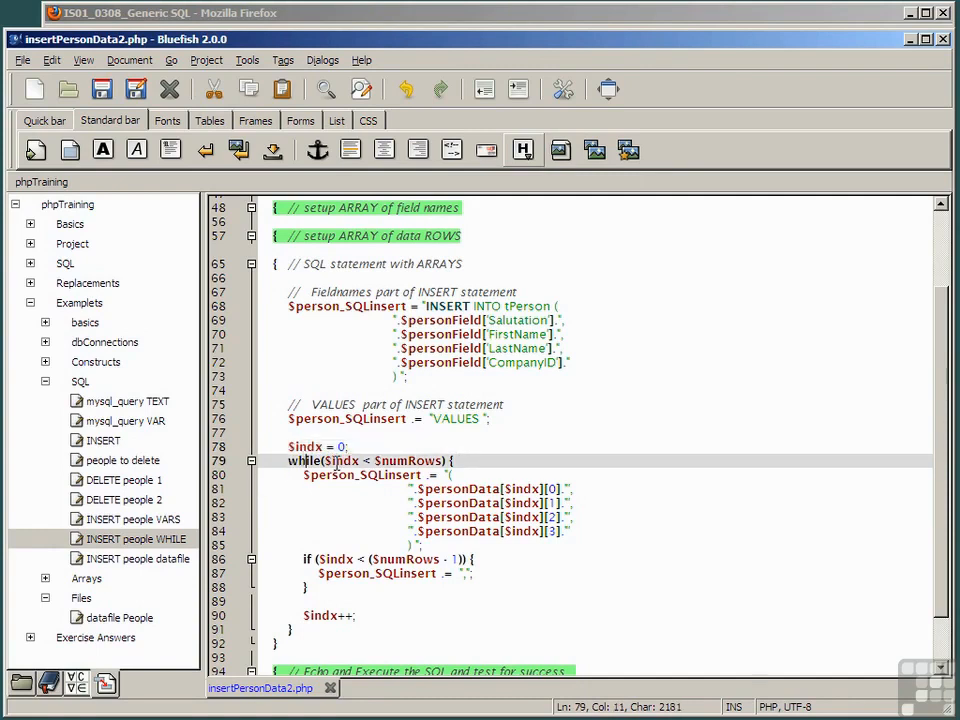
{"action": "double_click", "coordinate": [344, 460]}
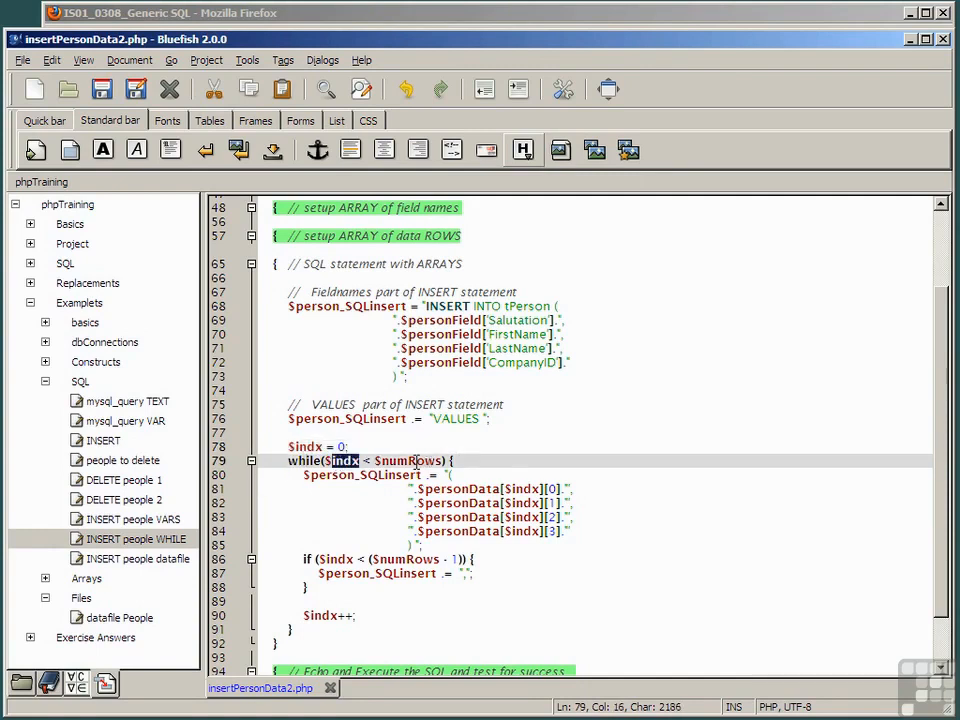
{"action": "double_click", "coordinate": [408, 460]}
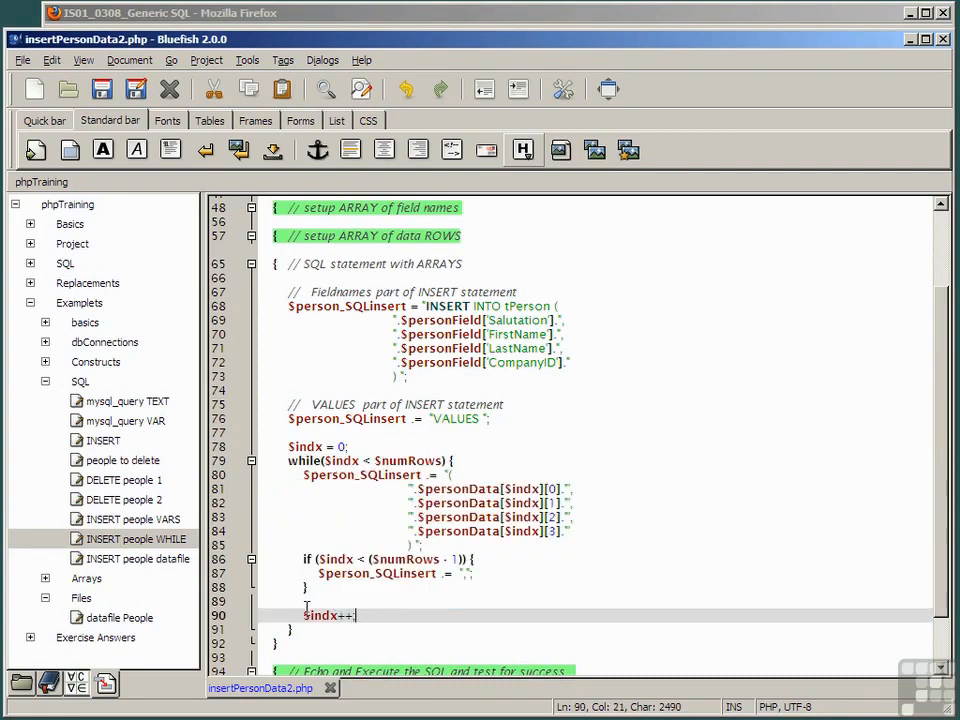
{"action": "double_click", "coordinate": [322, 616]}
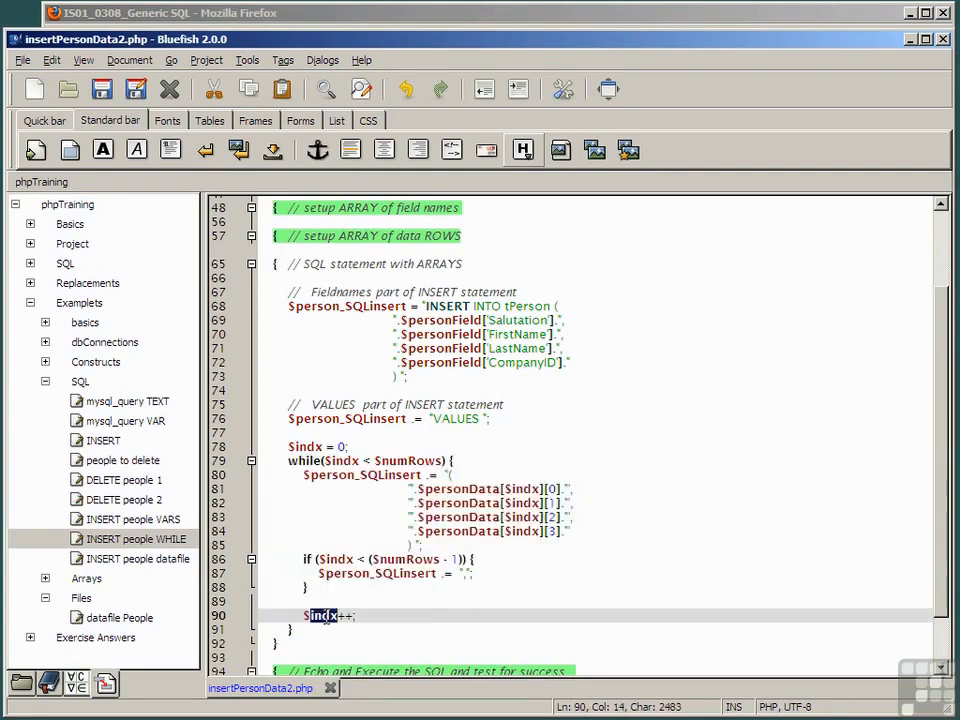
{"action": "mouse_move", "coordinate": [432, 624]}
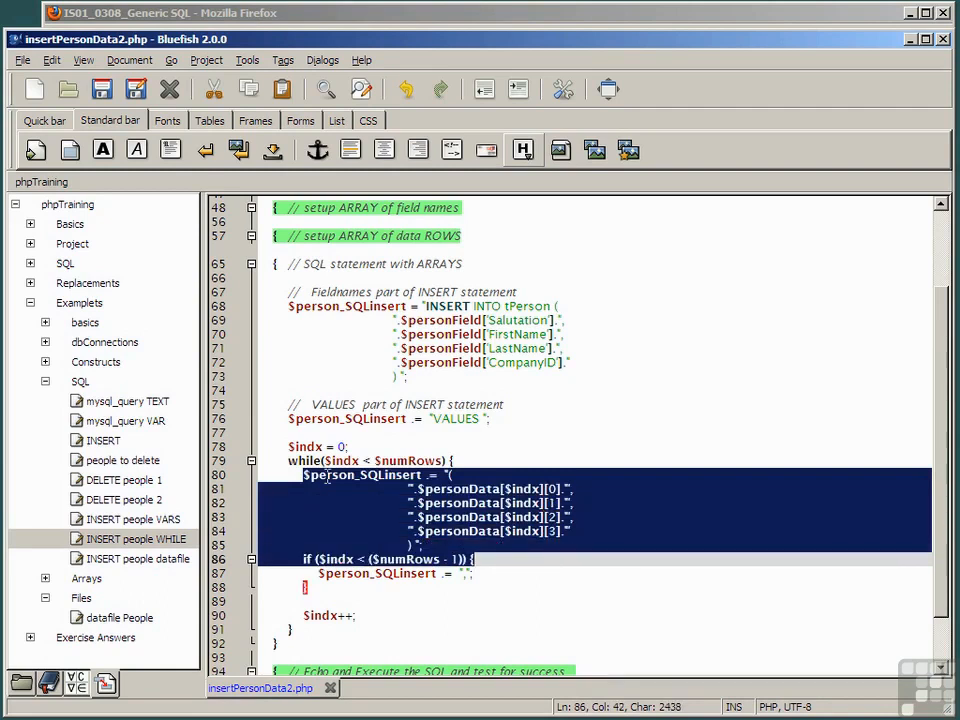
{"action": "double_click", "coordinate": [330, 474]}
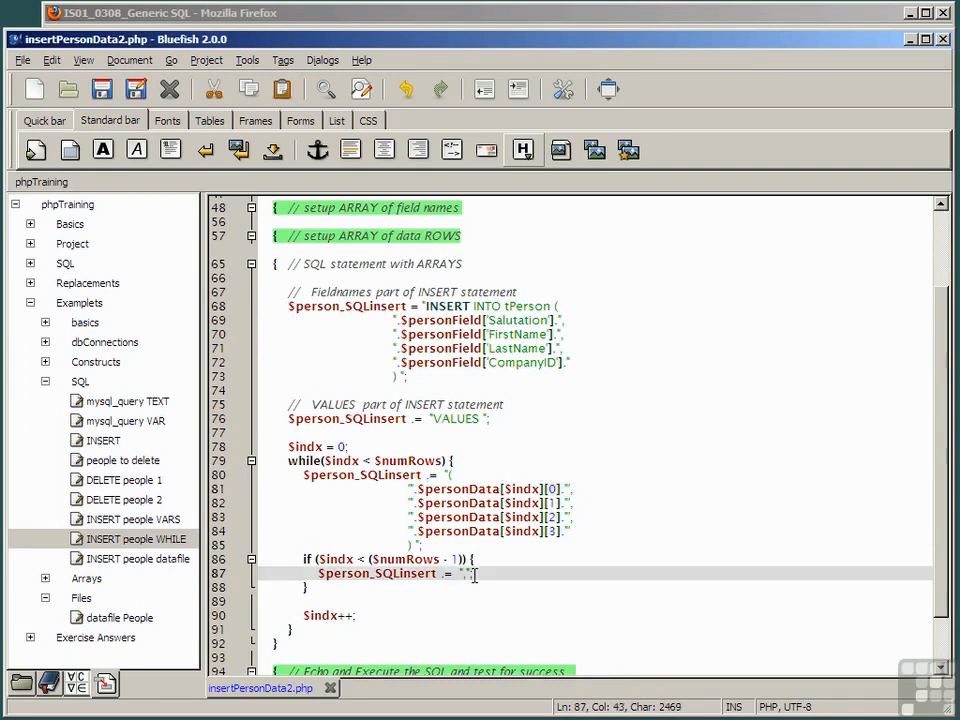
{"action": "mouse_move", "coordinate": [508, 584]}
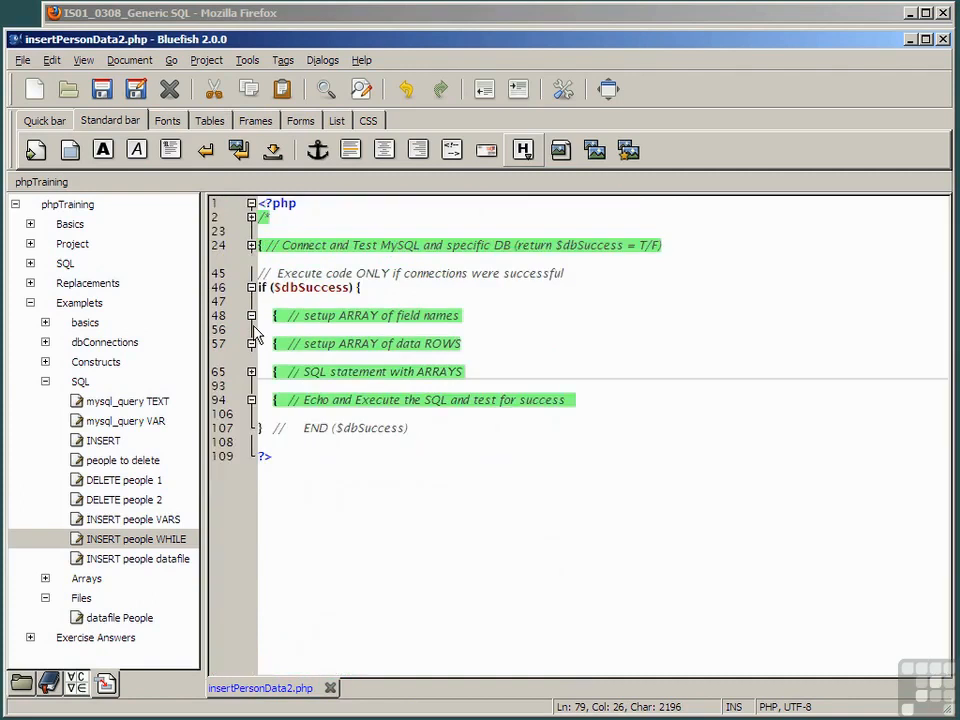
Expand the data ROWS section to review the $personData arrays, then create a new Untitled document
{"action": "left_click", "coordinate": [252, 356]}
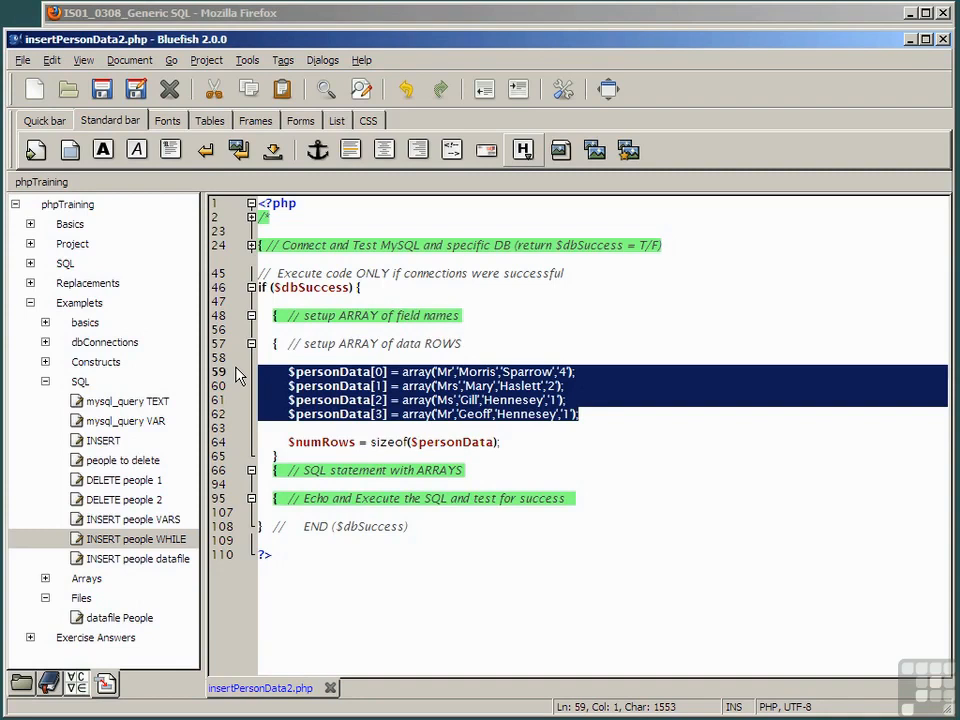
{"action": "mouse_move", "coordinate": [284, 364]}
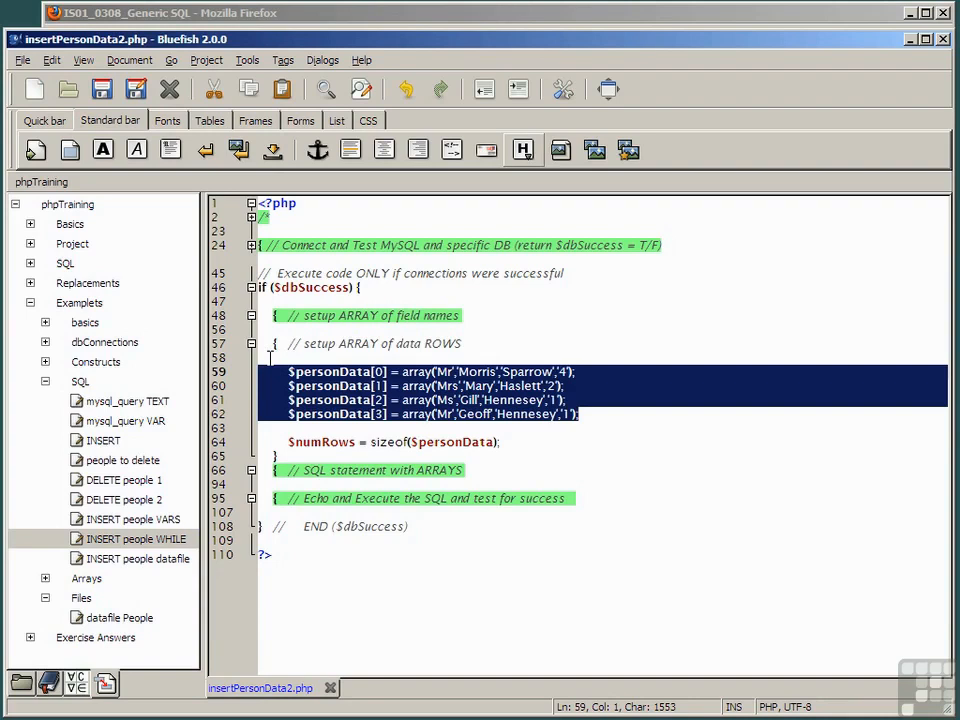
{"action": "left_click", "coordinate": [304, 386]}
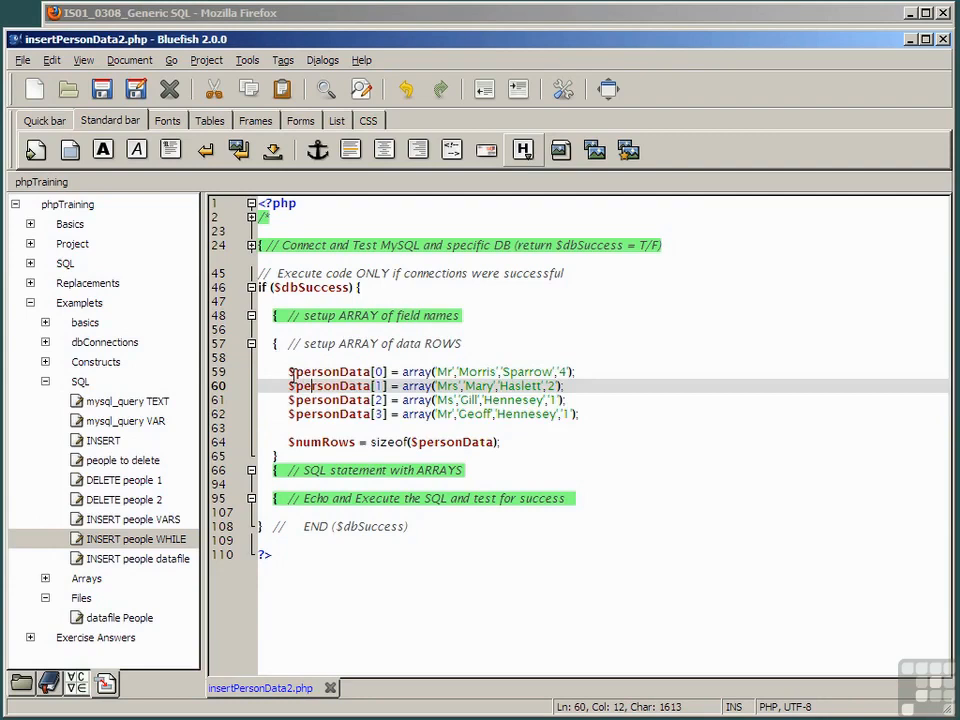
{"action": "left_click", "coordinate": [34, 88]}
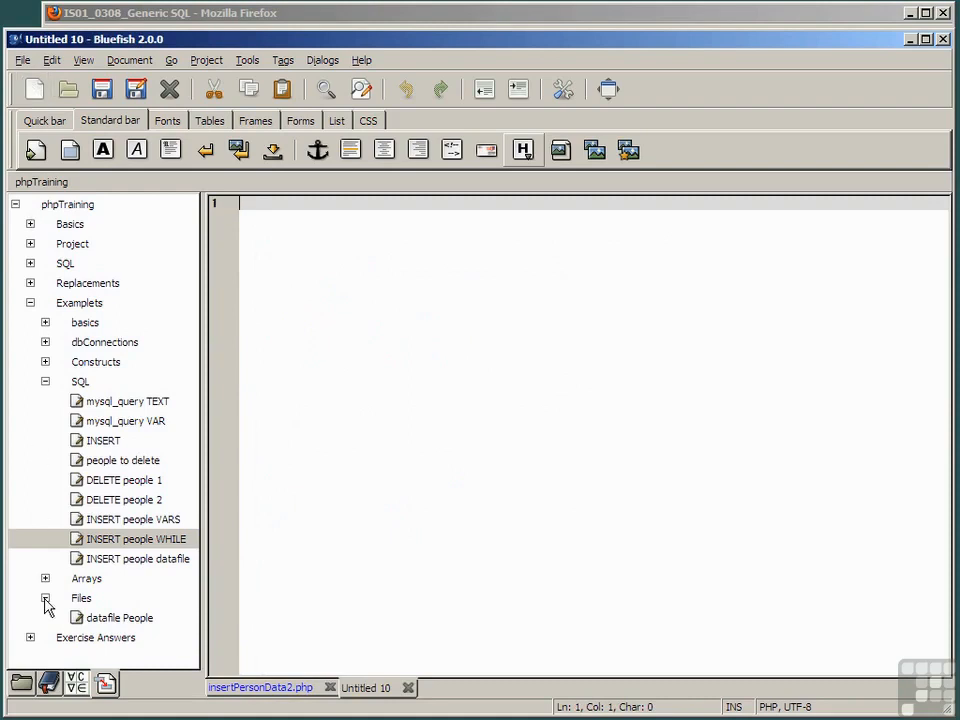
Insert the nine comma-separated person rows and save them as 'datafile' in dbWIP
{"action": "left_click", "coordinate": [140, 538]}
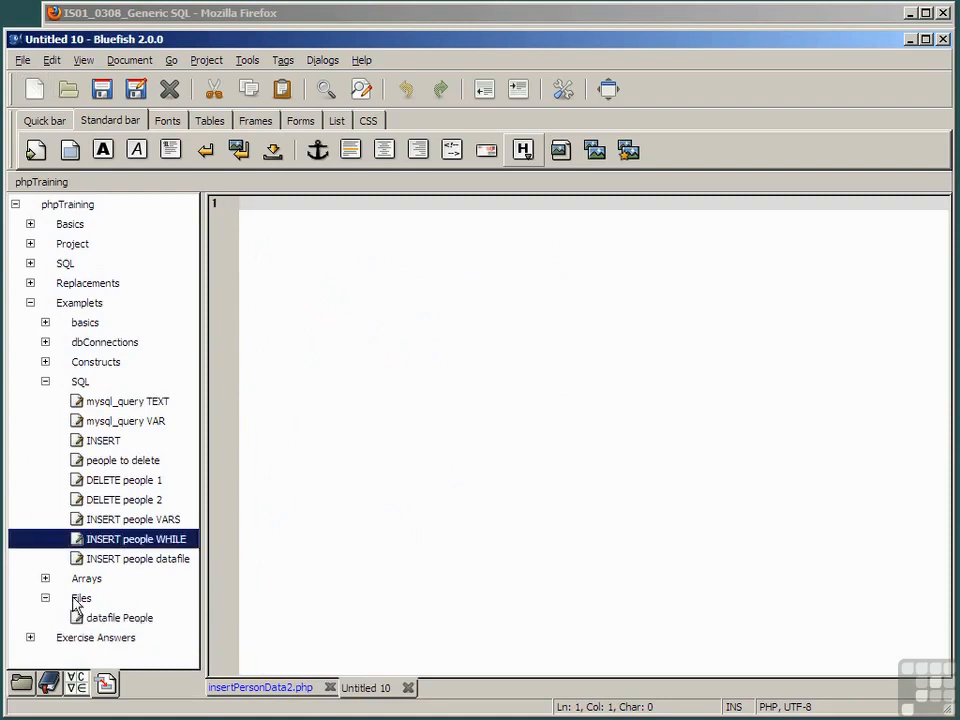
{"action": "double_click", "coordinate": [120, 616]}
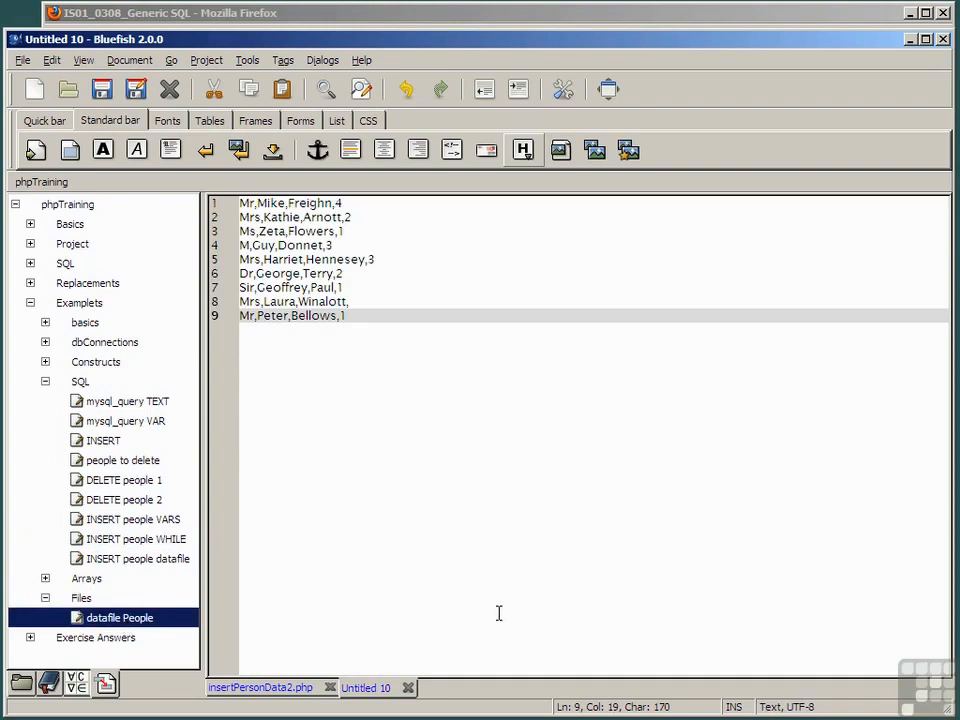
{"action": "mouse_move", "coordinate": [424, 572]}
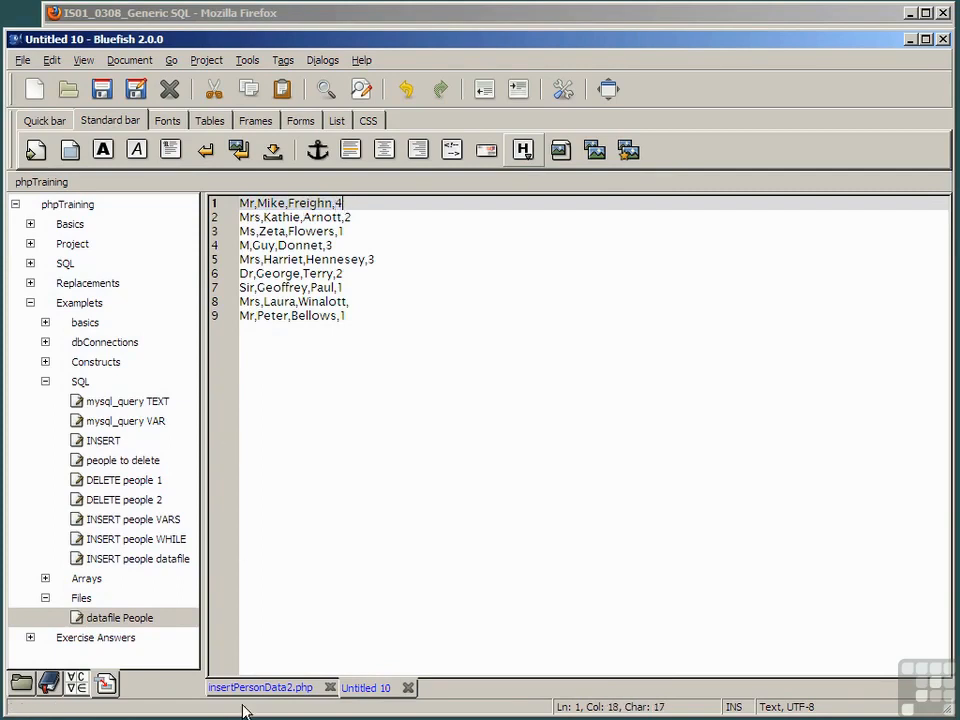
{"action": "left_click", "coordinate": [102, 88]}
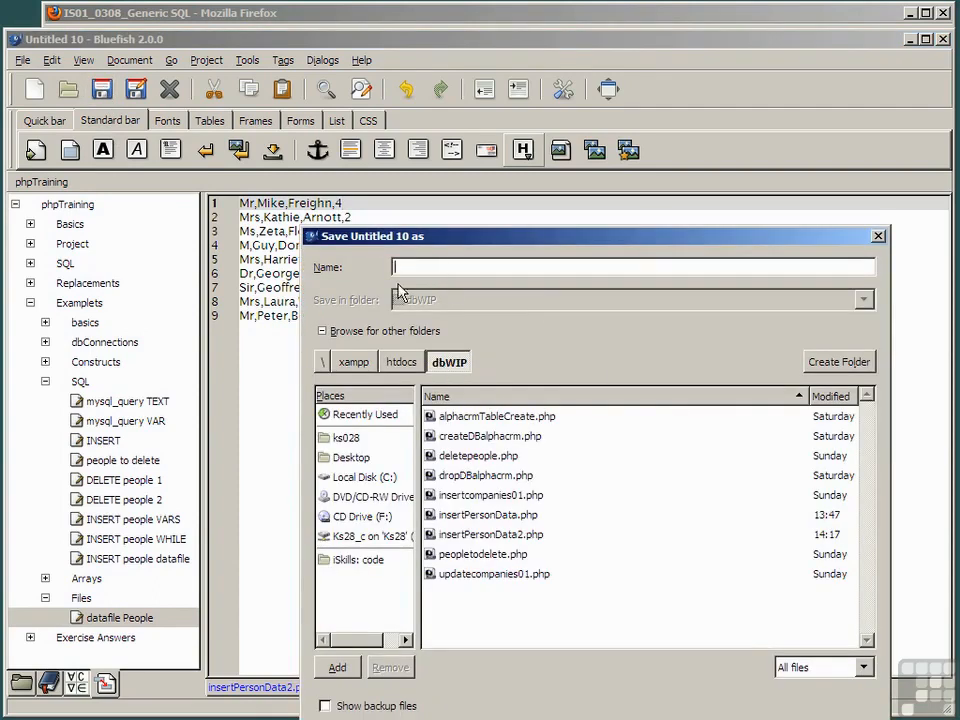
{"action": "type", "text": "data"}
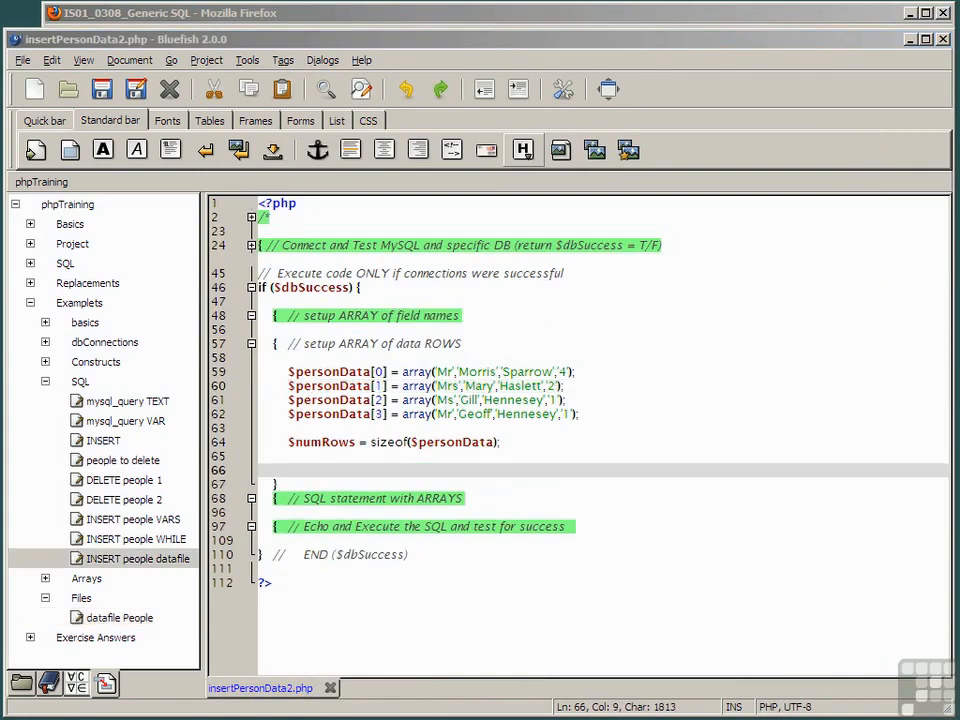
Replace the $personData array rows with the fopen/fgets/explode loop reading datafile
{"action": "left_click_drag", "start_coordinate": [288, 358], "coordinate": [500, 442]}
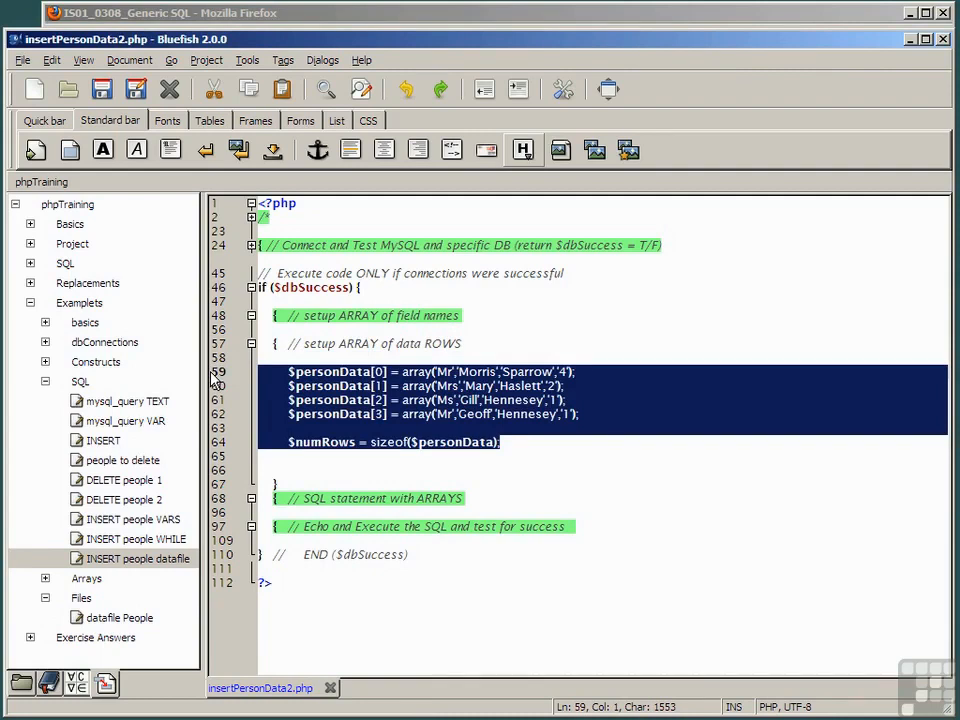
{"action": "key", "text": "Delete"}
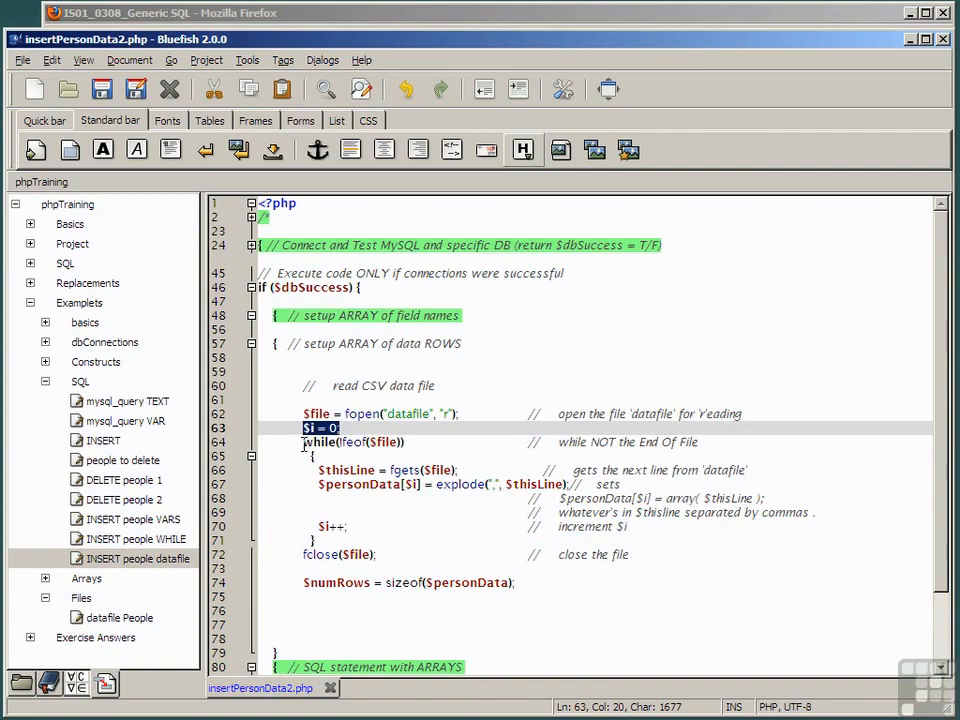
Walk through the fgets row read, explode split and sizeof row-count lines
{"action": "left_click", "coordinate": [356, 442]}
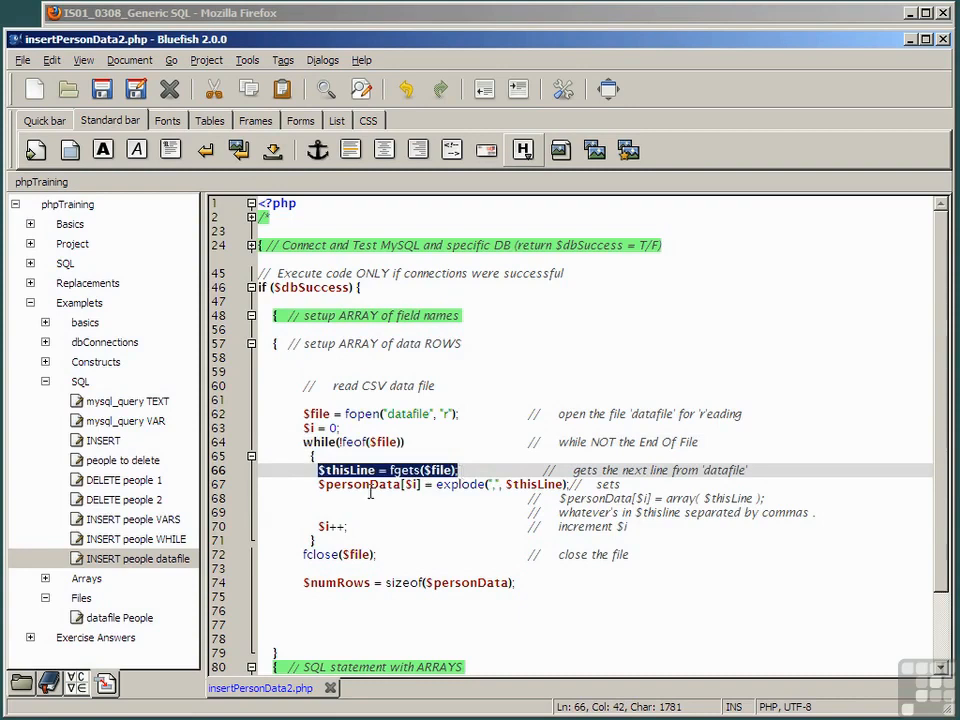
{"action": "left_click", "coordinate": [448, 486]}
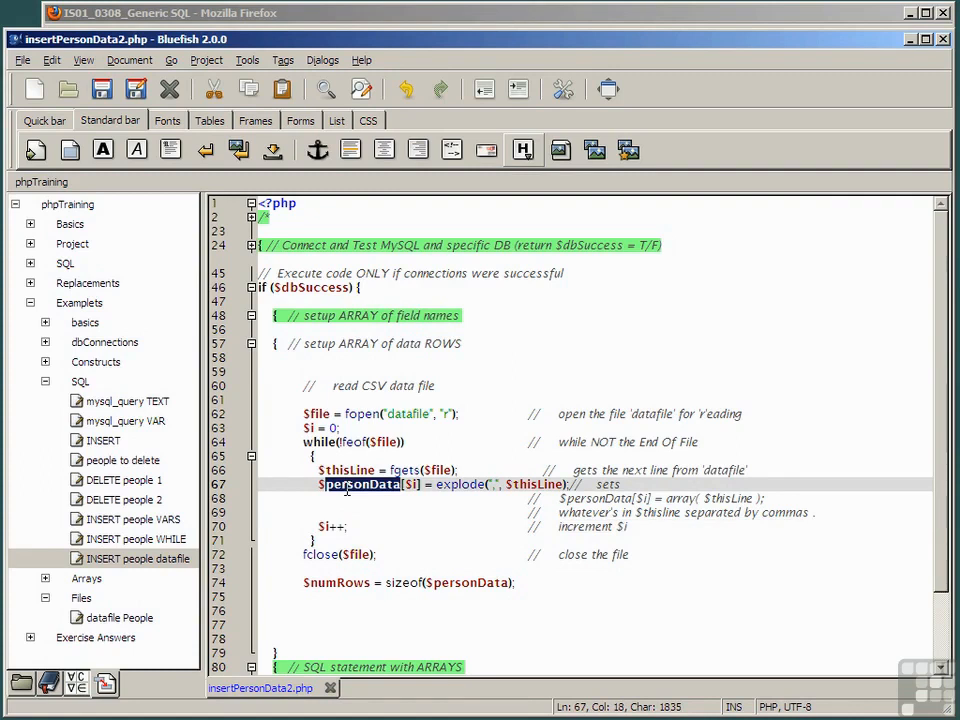
{"action": "mouse_move", "coordinate": [300, 560]}
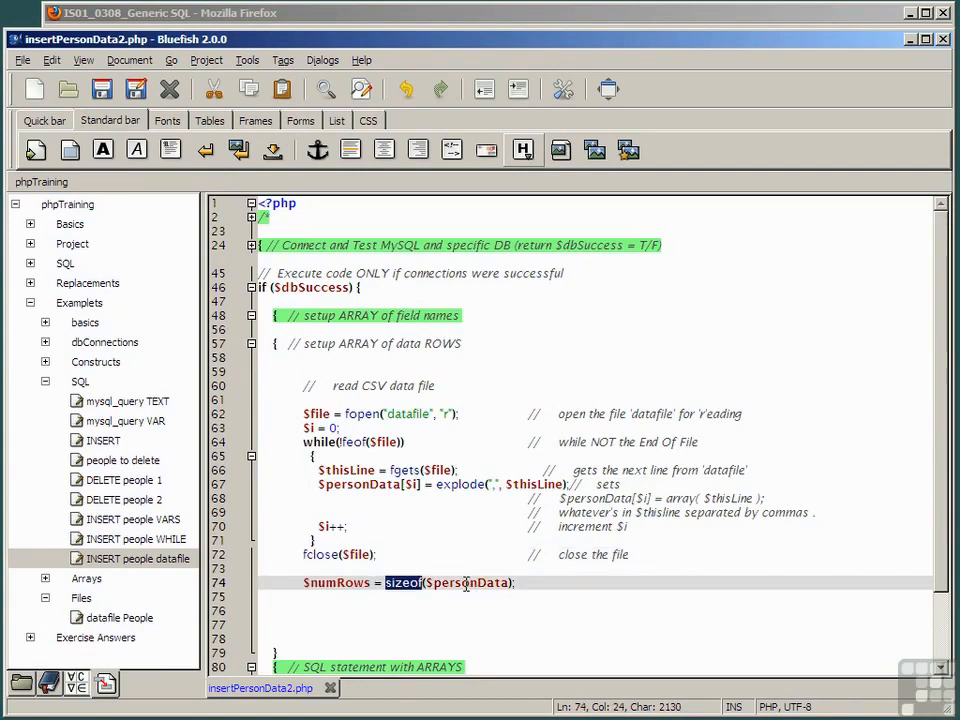
{"action": "left_click", "coordinate": [136, 88]}
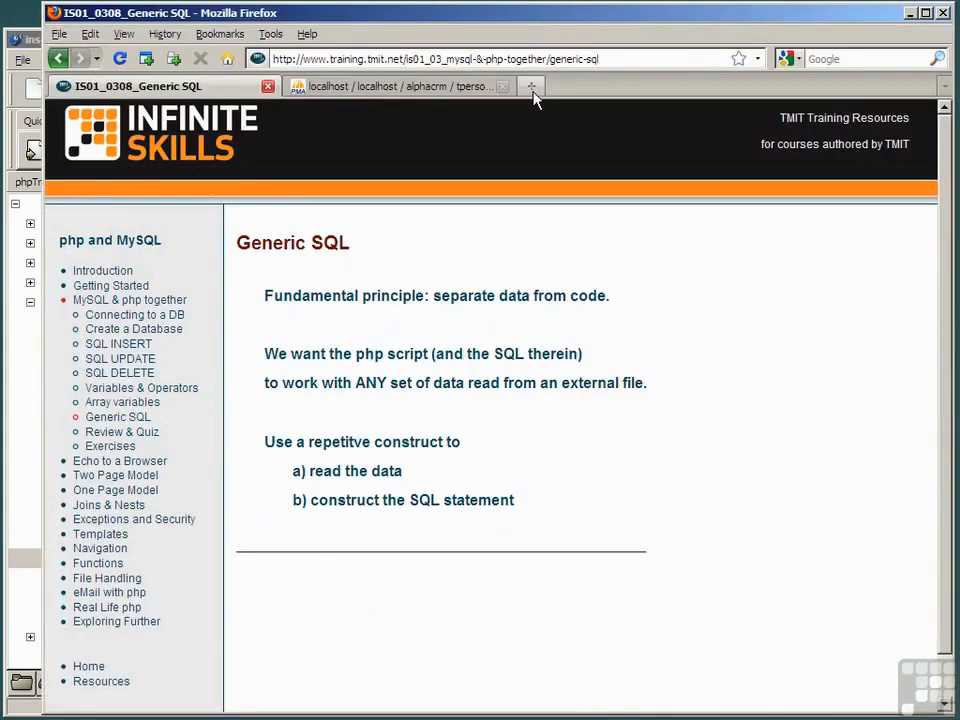
Run insertPersonData3.php from the dbWIP bookmark index and highlight its SUCCESSFUL INSERT output
{"action": "left_click", "coordinate": [532, 86]}
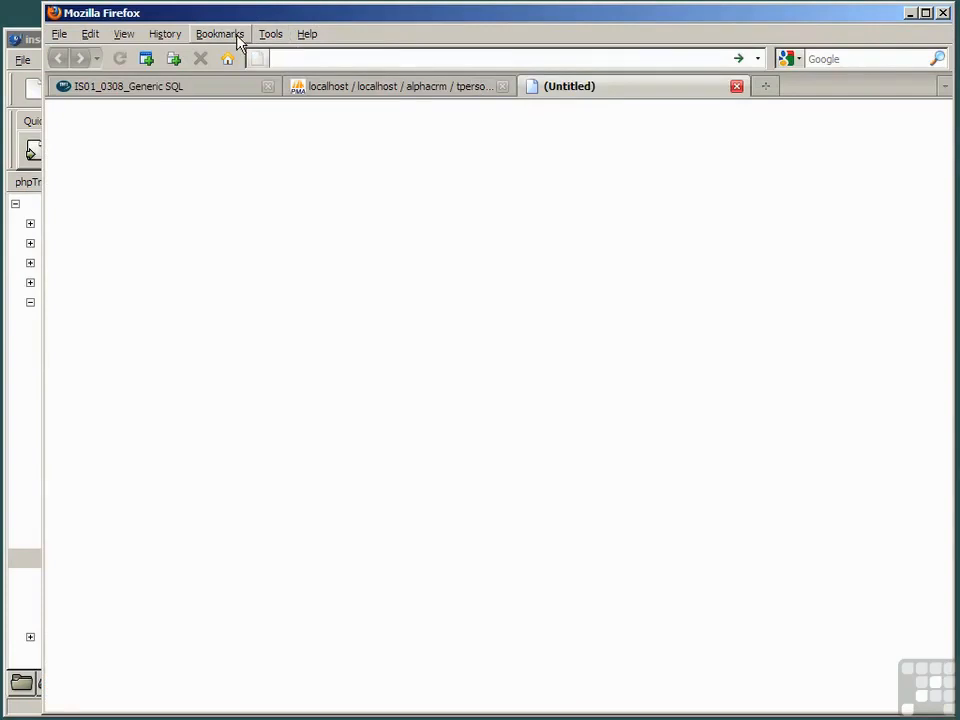
{"action": "left_click", "coordinate": [220, 32]}
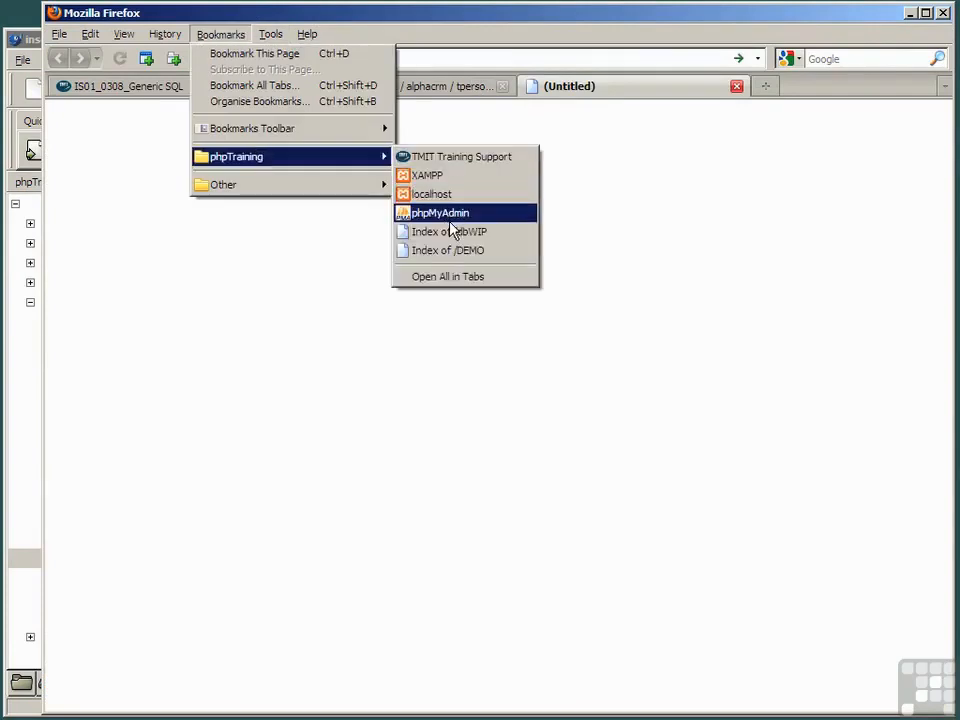
{"action": "left_click", "coordinate": [450, 232]}
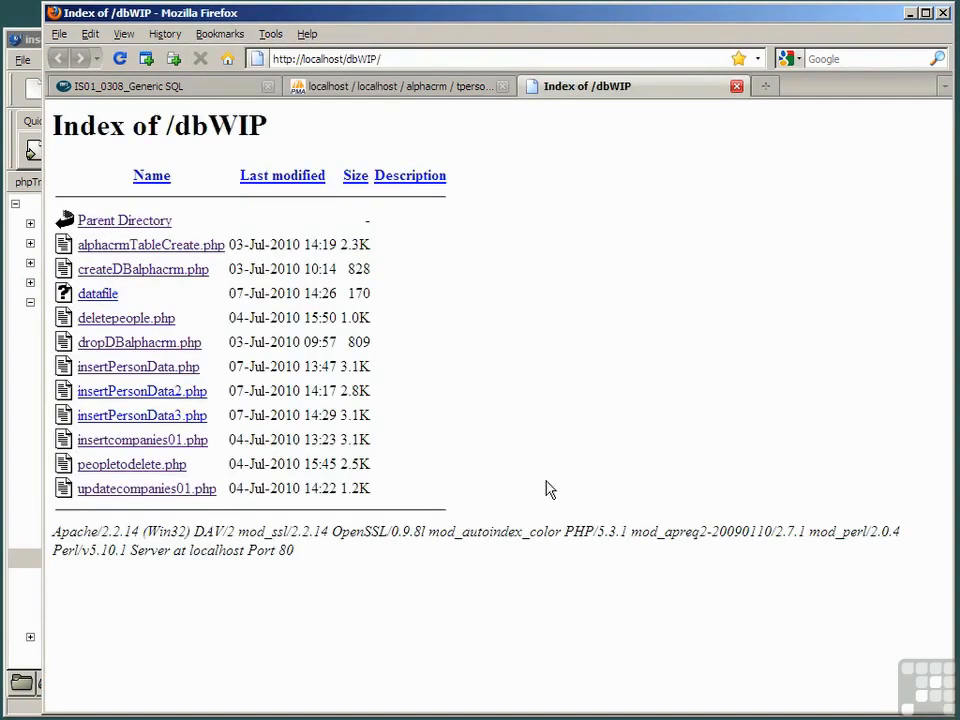
{"action": "mouse_move", "coordinate": [126, 420]}
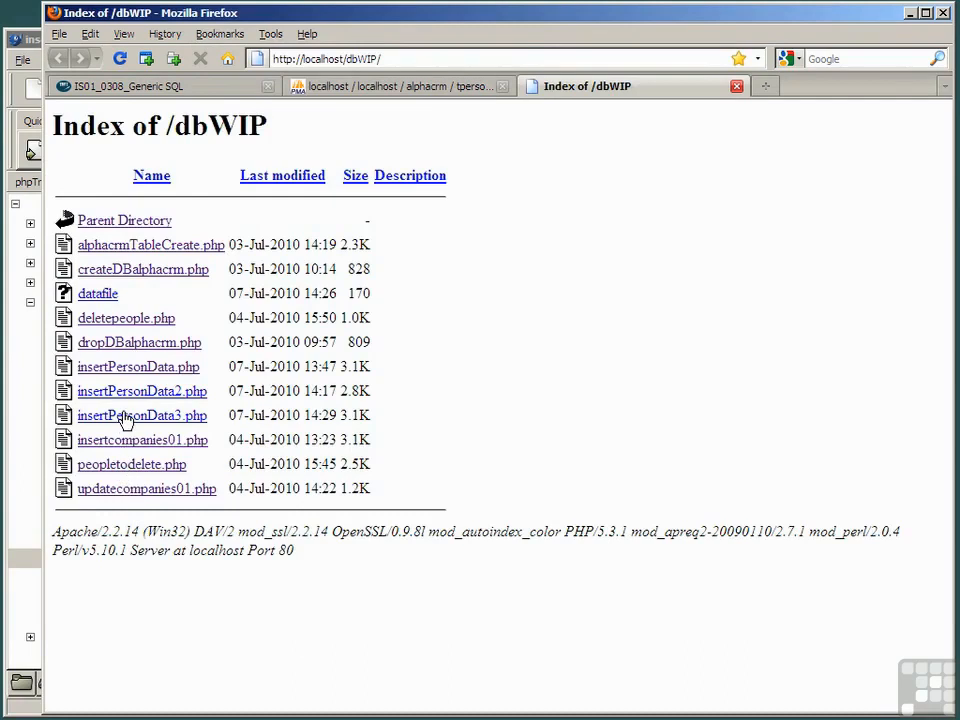
{"action": "left_click", "coordinate": [140, 414]}
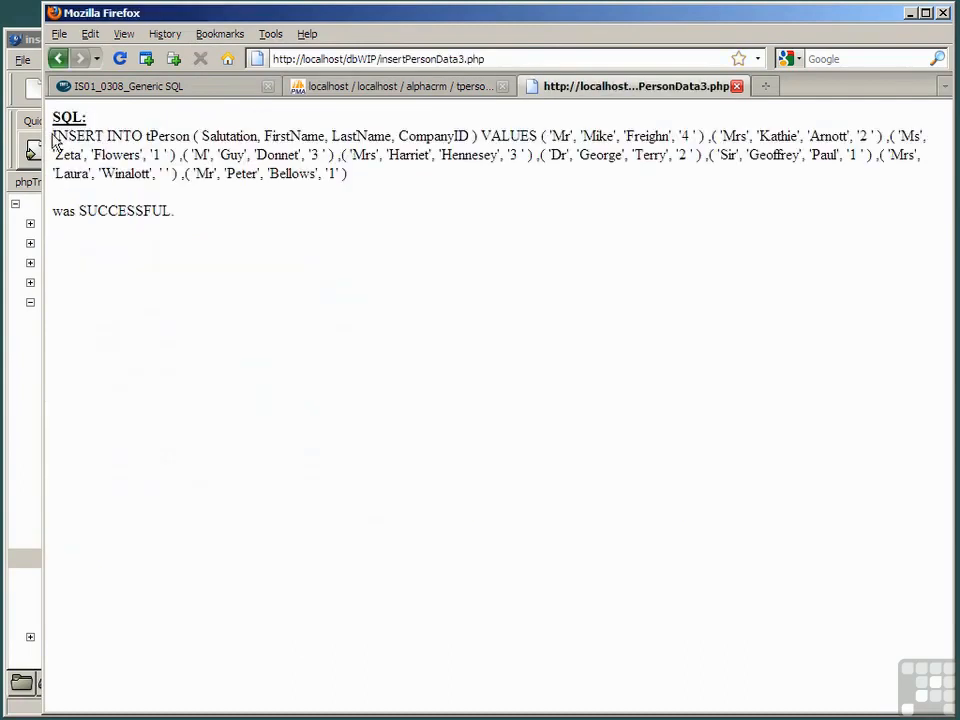
{"action": "left_click_drag", "start_coordinate": [52, 136], "coordinate": [348, 172]}
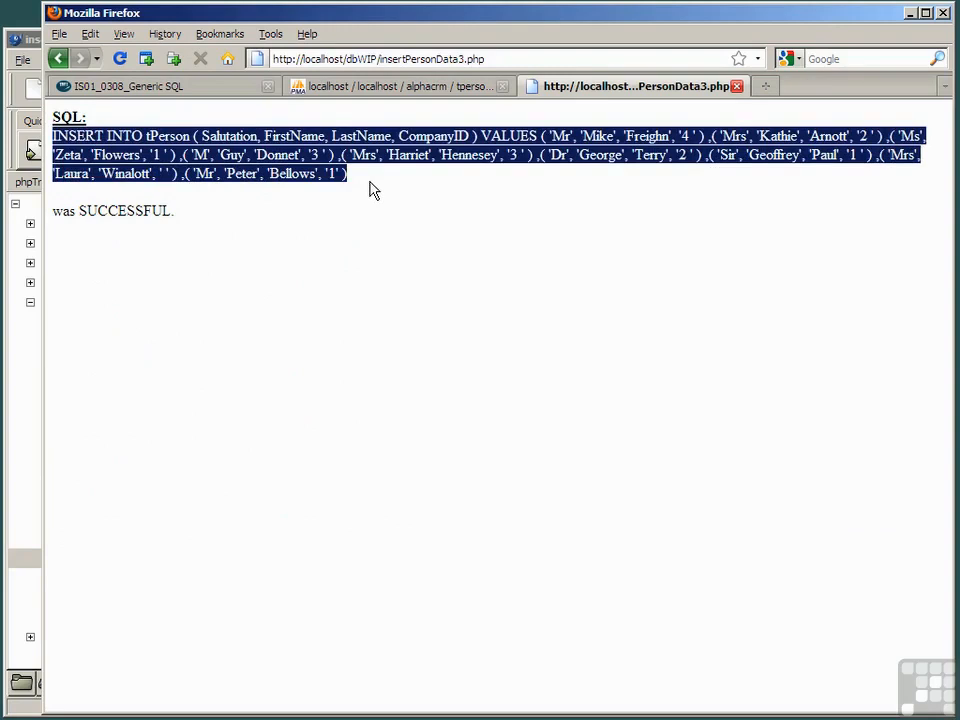
{"action": "mouse_move", "coordinate": [204, 216]}
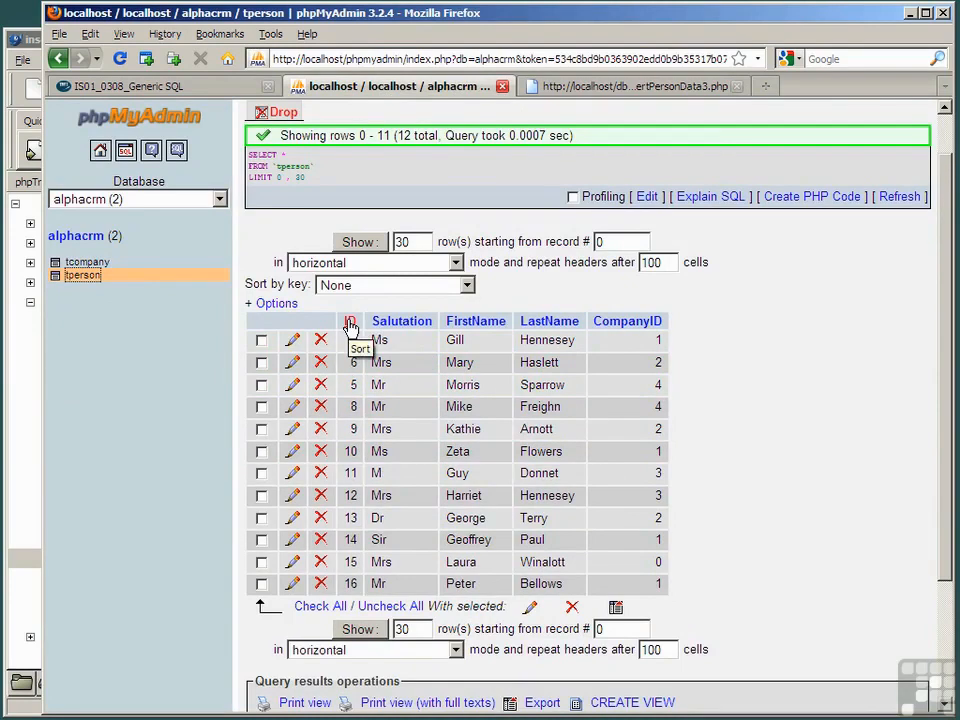
Sort the tperson Browse view by ID to show all twelve rows
{"action": "left_click", "coordinate": [352, 320]}
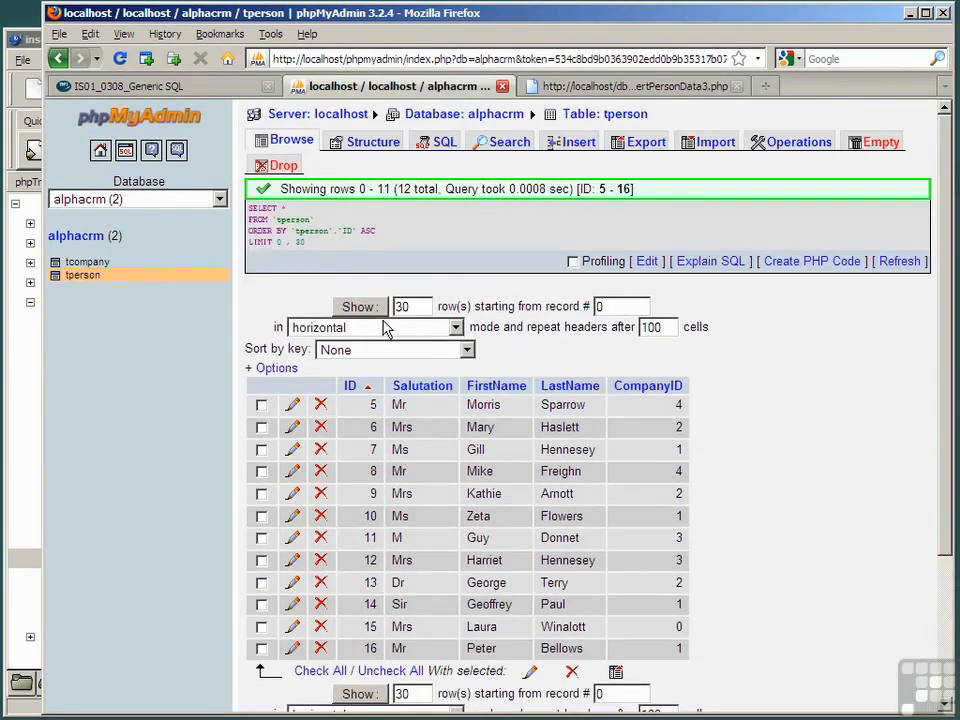
{"action": "mouse_move", "coordinate": [788, 408]}
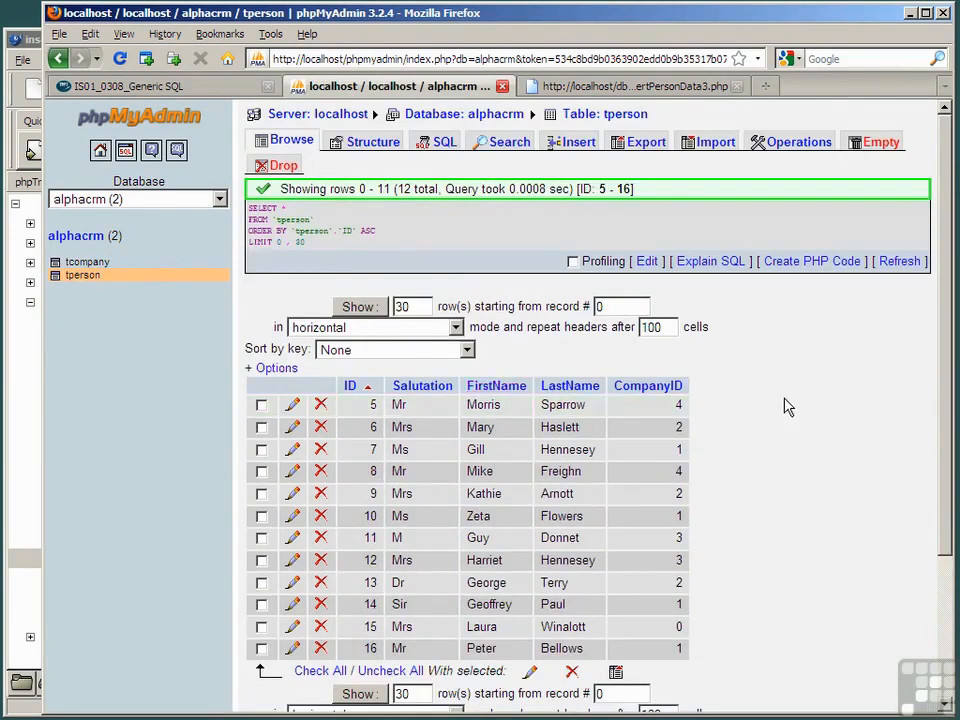
{"action": "scroll", "scroll_direction": "down", "scroll_amount": 3}
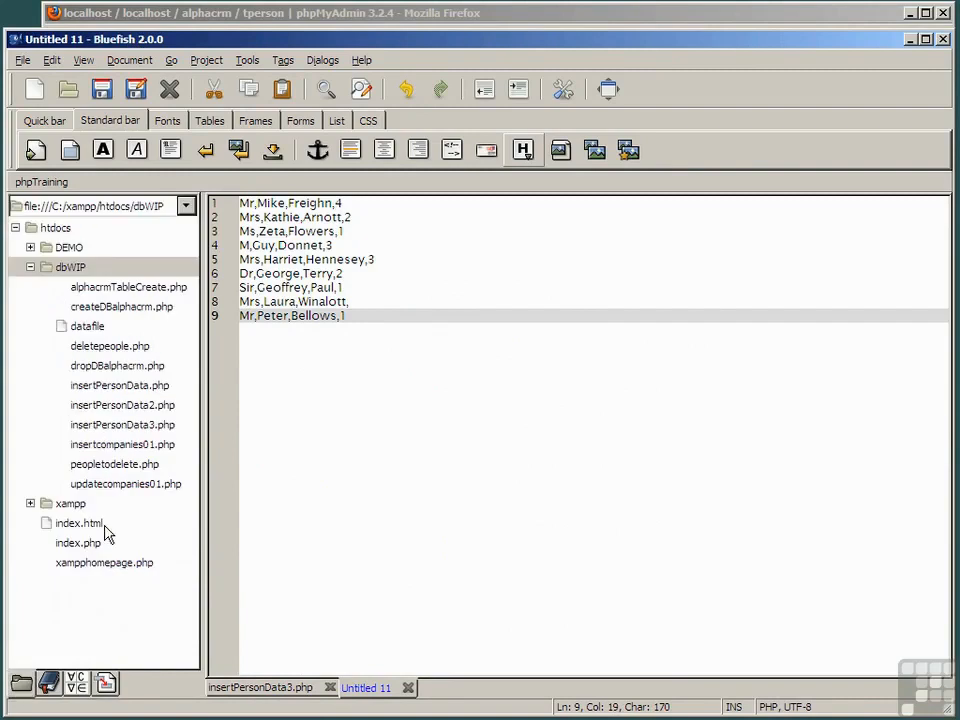
Load datafile from the dbWIP folder into its own editor tab
{"action": "left_click", "coordinate": [88, 326]}
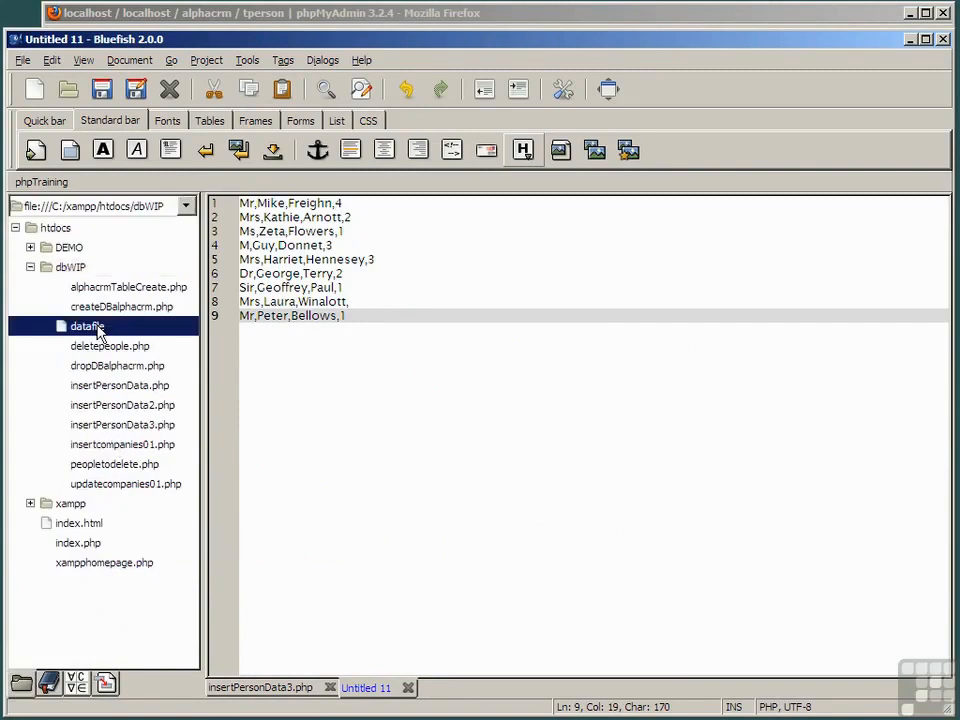
{"action": "double_click", "coordinate": [88, 326]}
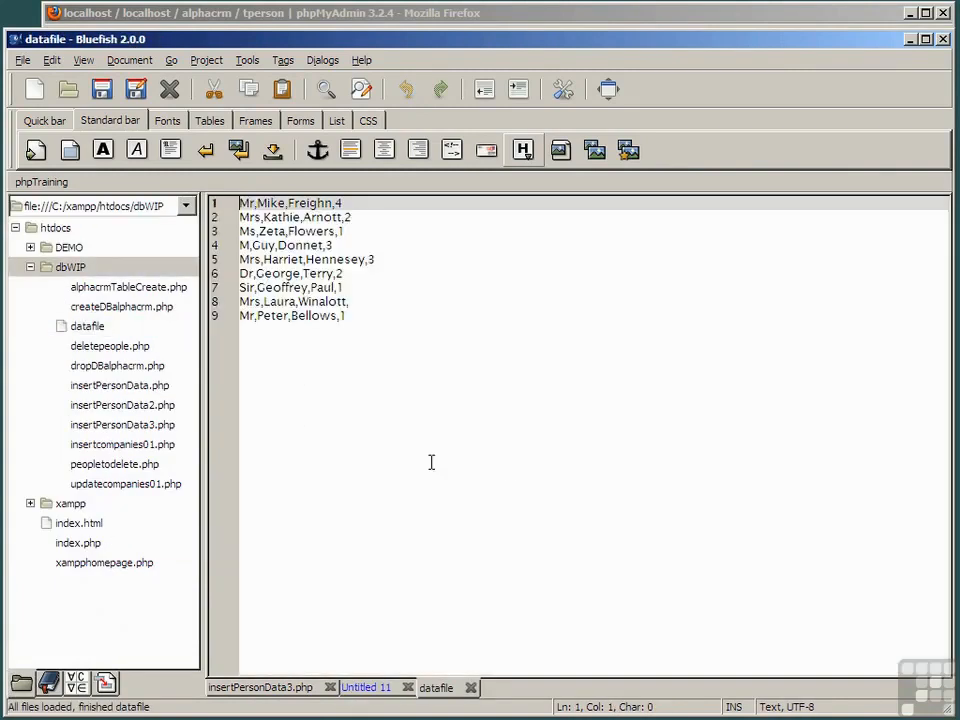